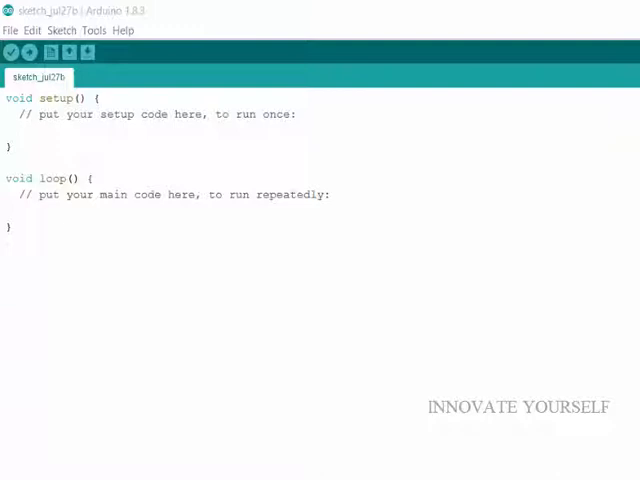
# - Increase the editor font size in Preferences and confirm
pyautogui.press('ctrl+a')
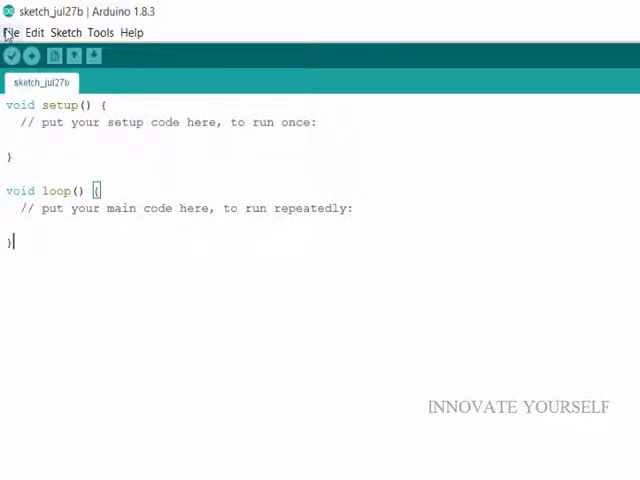
pyautogui.click(12, 32)
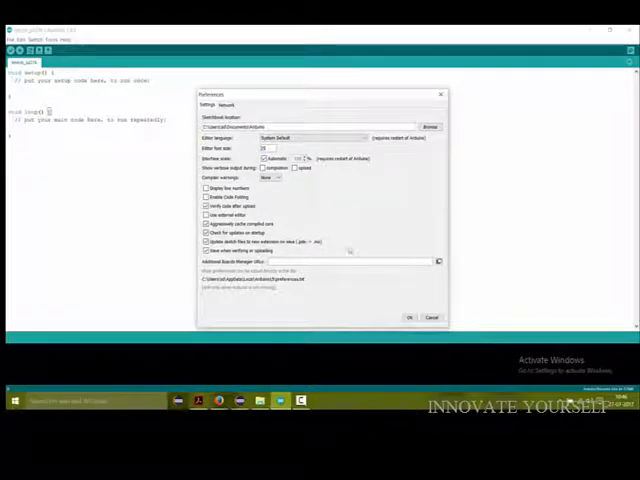
pyautogui.click(408, 316)
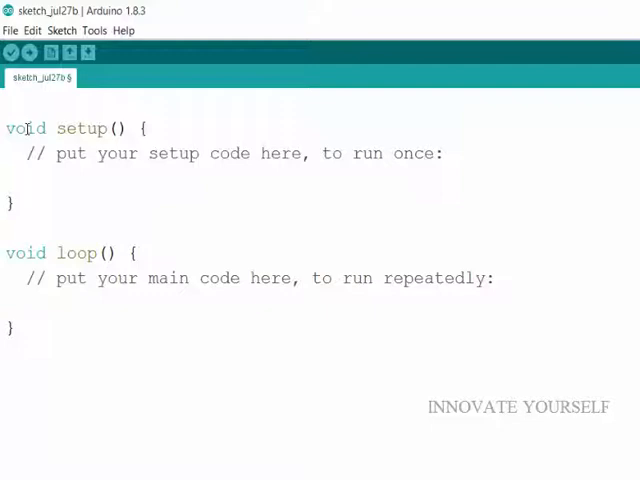
# - Declare 'int led=2;' on the first line above setup()
pyautogui.write('int')
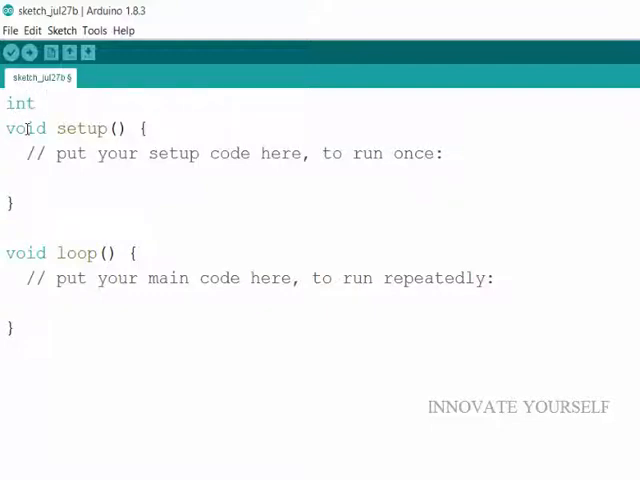
pyautogui.write('led')
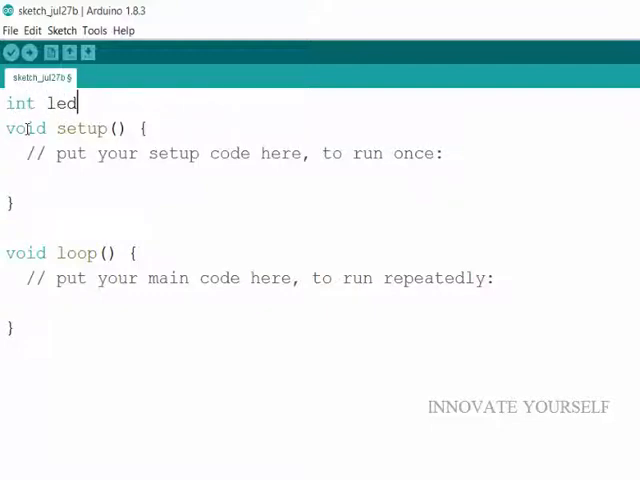
pyautogui.write('=')
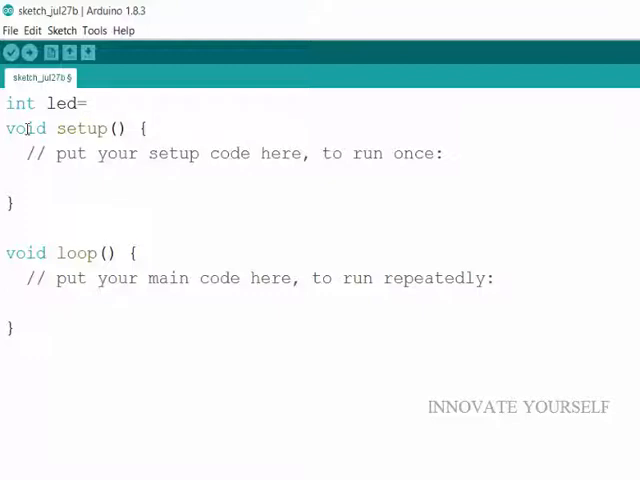
pyautogui.write('2;')
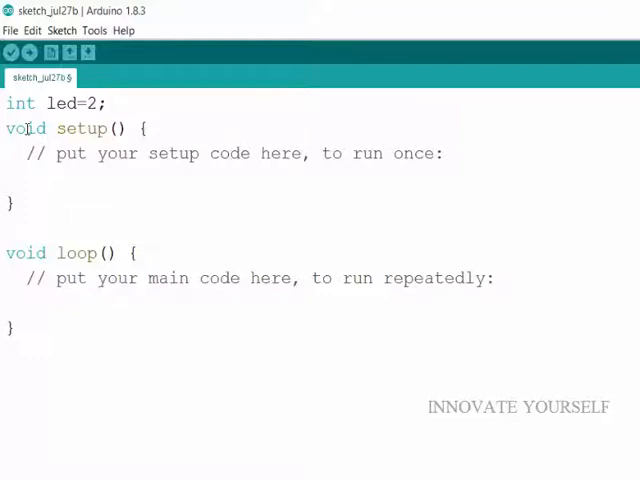
# - Review the pin number 2 in the declaration and move the caret into setup()'s body
pyautogui.click(104, 104)
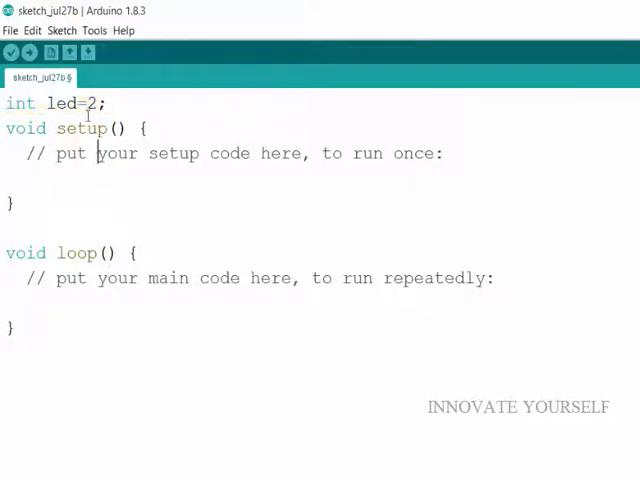
pyautogui.doubleClick(92, 104)
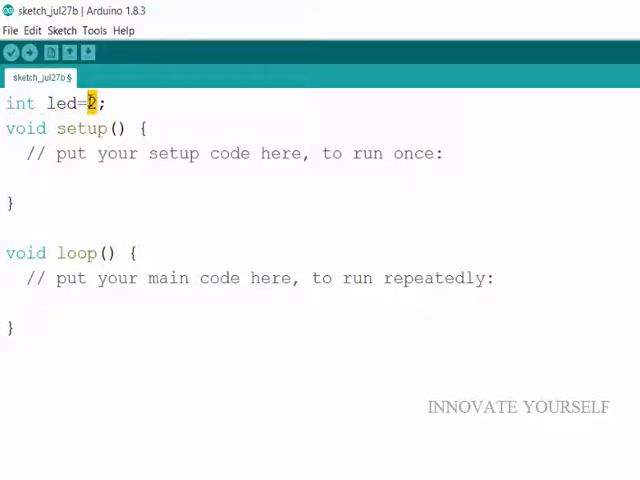
pyautogui.click(48, 176)
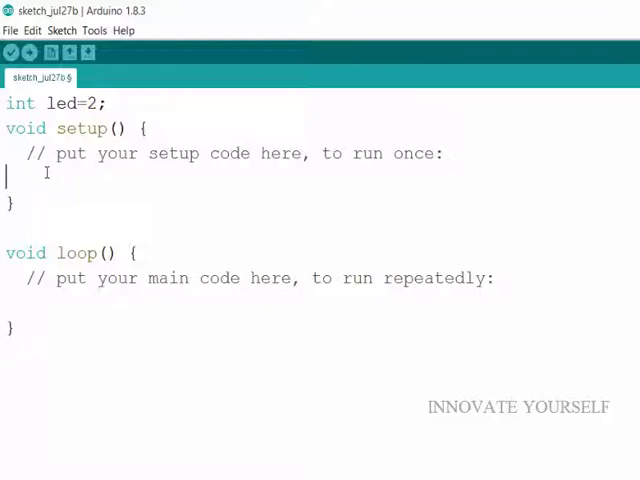
# - Write 'pinMode(2,OUTPUT);' inside setup() and select its pin number
pyautogui.write('pin')
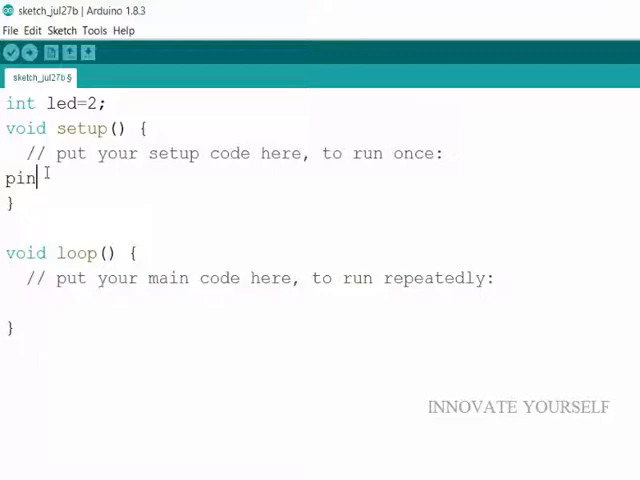
pyautogui.write('Mode')
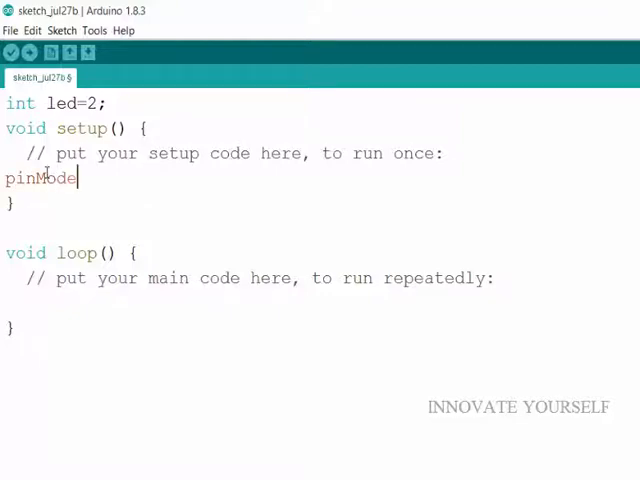
pyautogui.write('()')
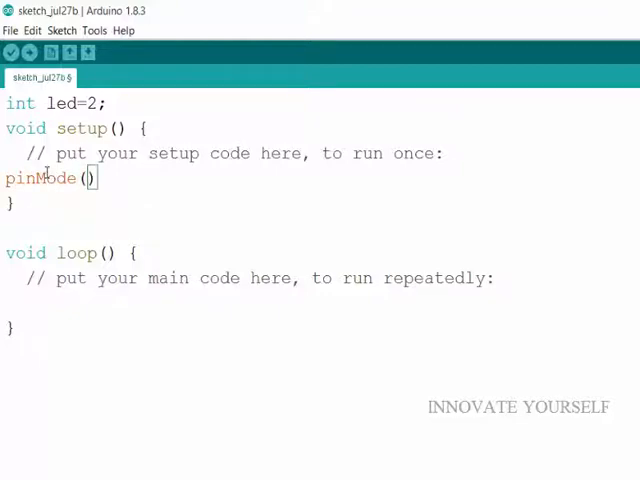
pyautogui.write('2,')
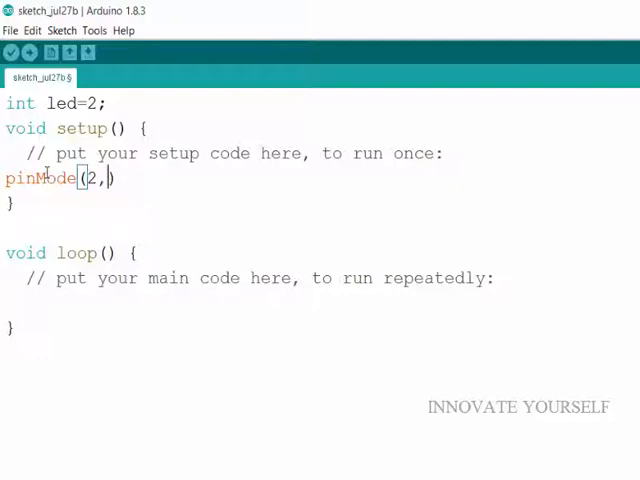
pyautogui.write('OUTPUT')
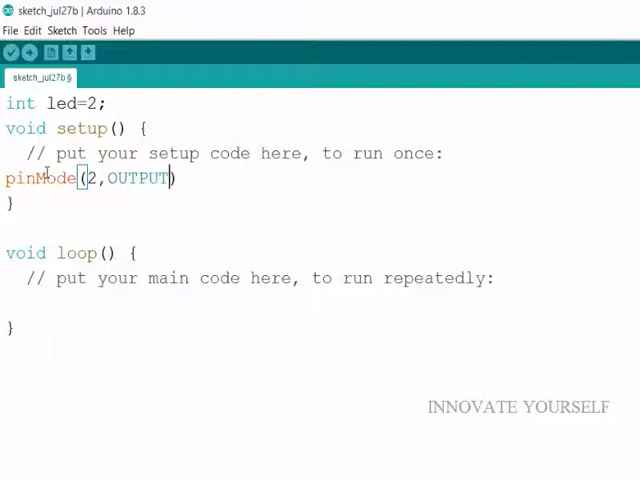
pyautogui.write(';')
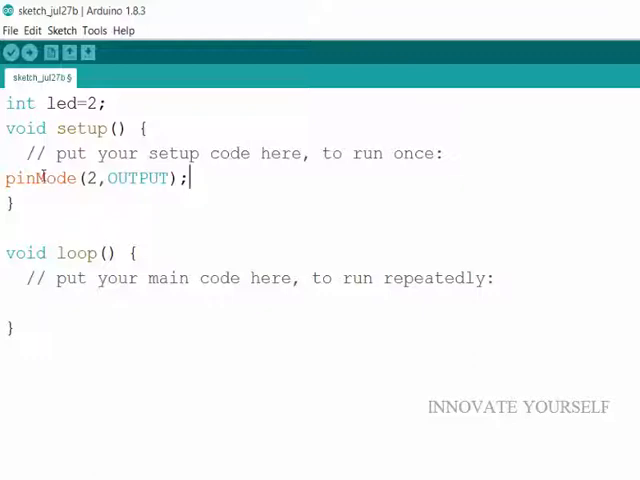
pyautogui.doubleClick(40, 178)
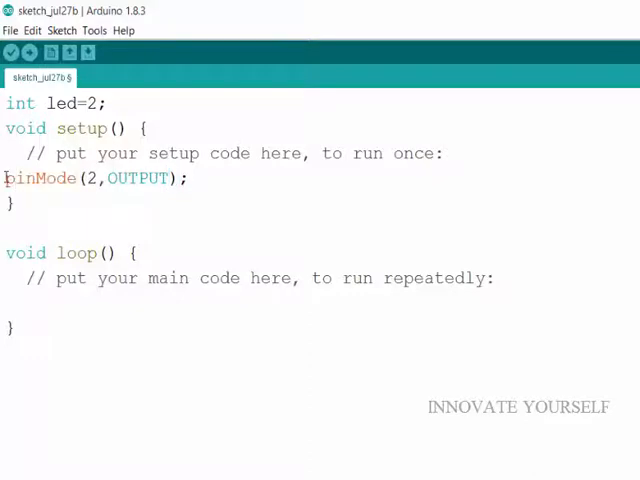
pyautogui.doubleClick(40, 178)
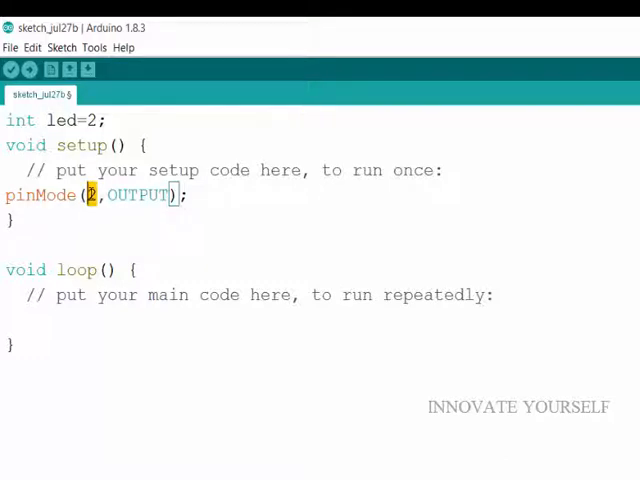
# - Replace the pinMode pin number with led and start a digitalWrite call in loop()
pyautogui.click(96, 196)
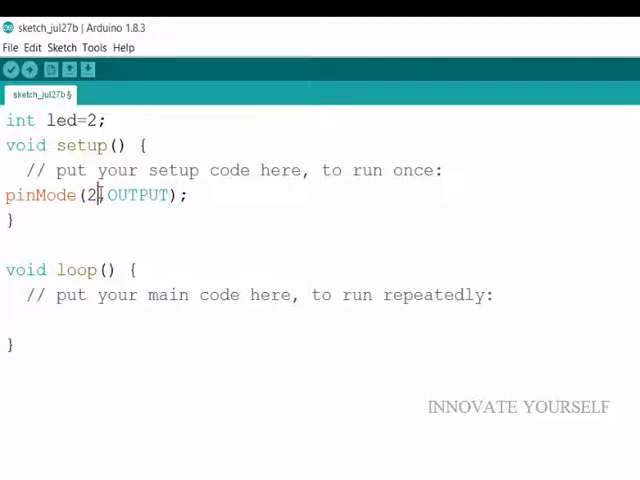
pyautogui.write('led')
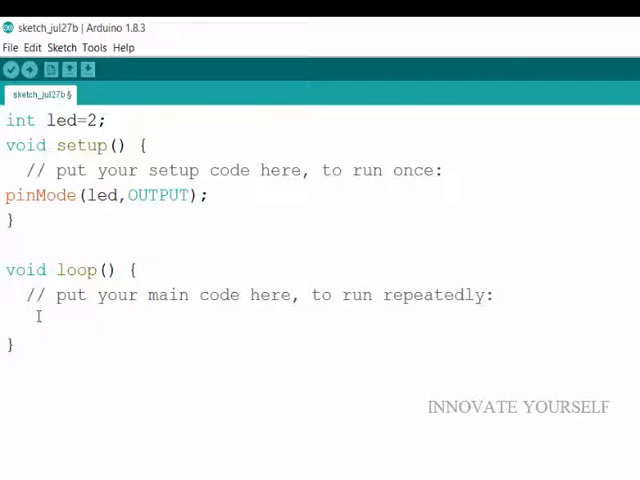
pyautogui.write('digital')
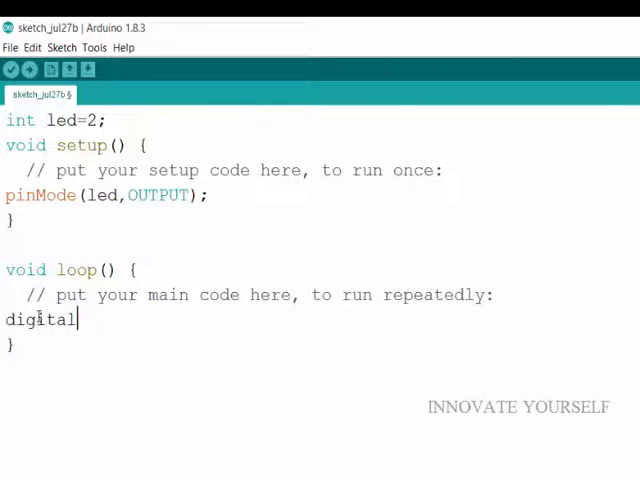
pyautogui.write('Write(')
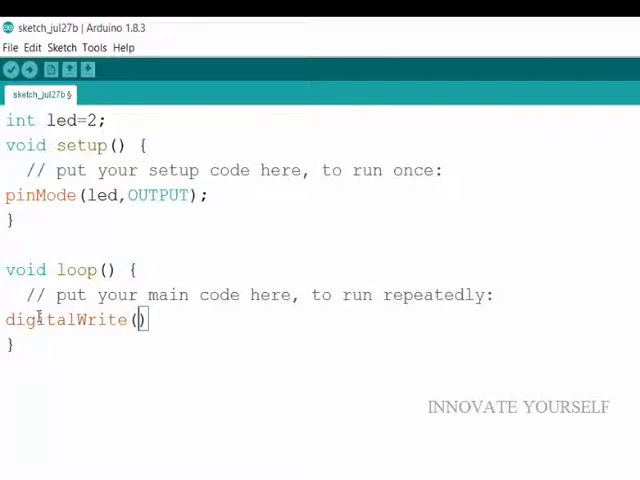
# - Complete the statement as 'digitalWrite(led,HIGH);' to turn the LED on
pyautogui.write('led')
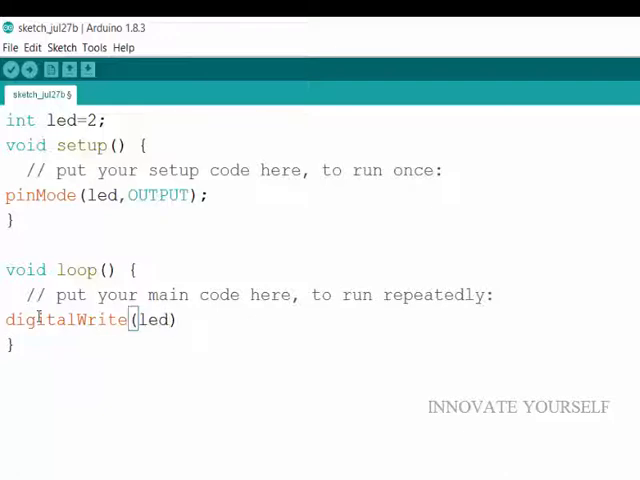
pyautogui.write(',')
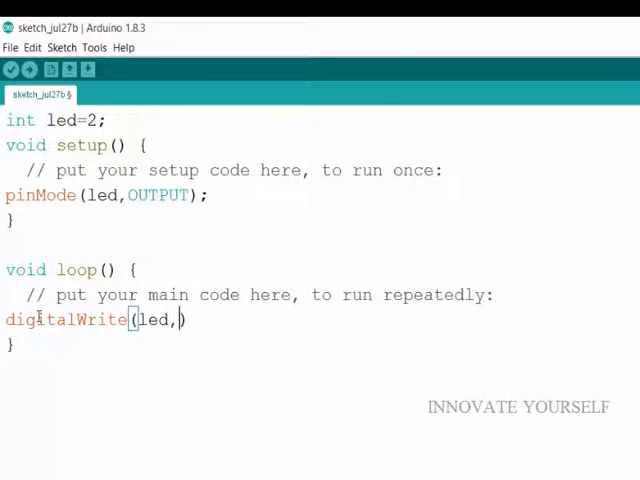
pyautogui.write('HIGH')
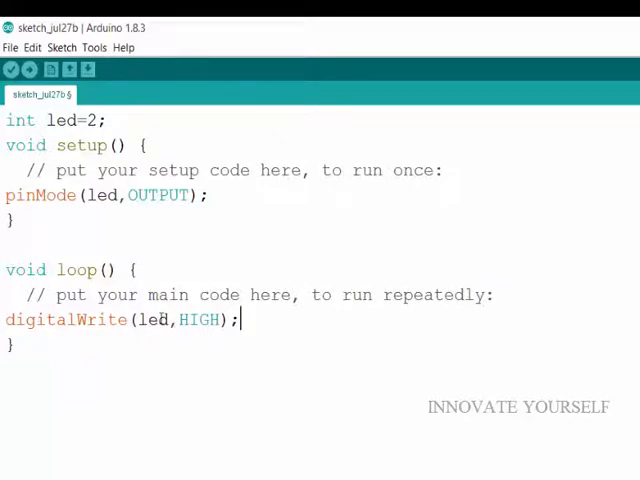
pyautogui.doubleClick(152, 320)
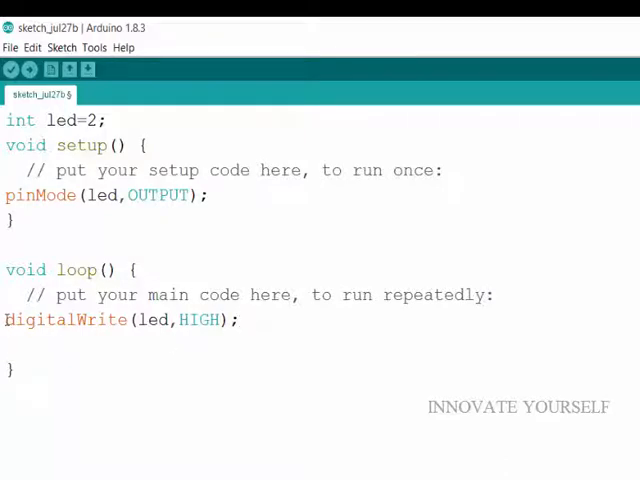
# - Add 'delay(1000);' on the line after the HIGH write
pyautogui.tripleClick(120, 320)
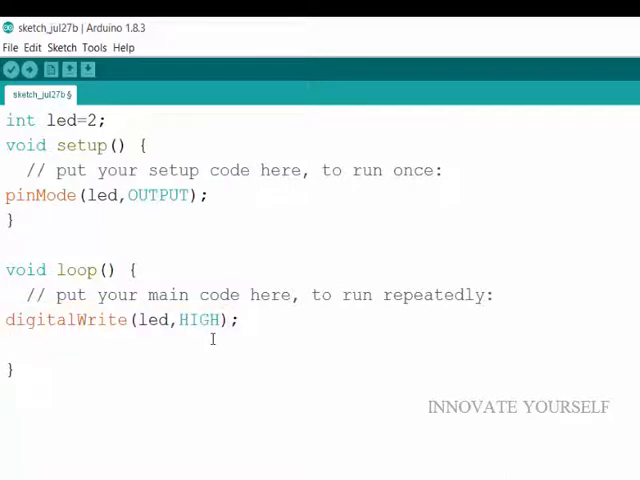
pyautogui.write('delay(1000')
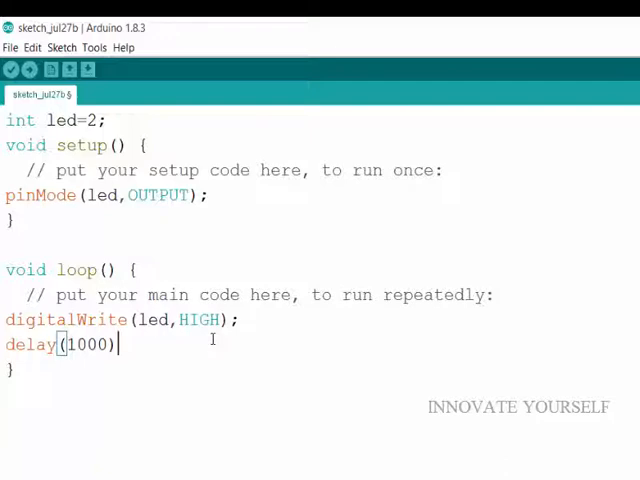
pyautogui.write(';')
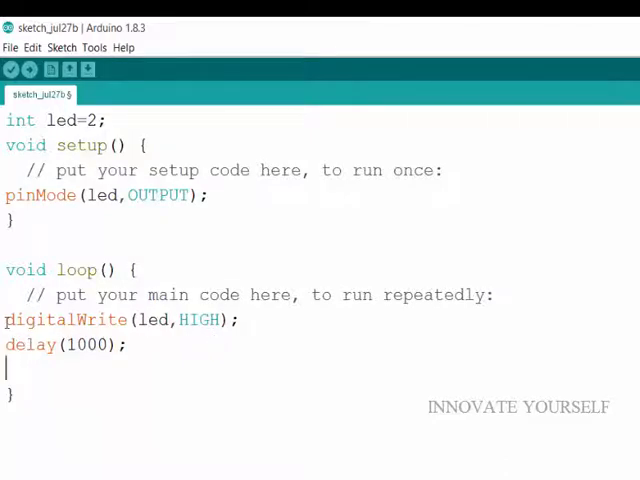
# - Duplicate the two lines below and change the copy to 'digitalWrite(led,LOW);' with another delay
pyautogui.moveTo(4, 318); pyautogui.dragTo(130, 344)
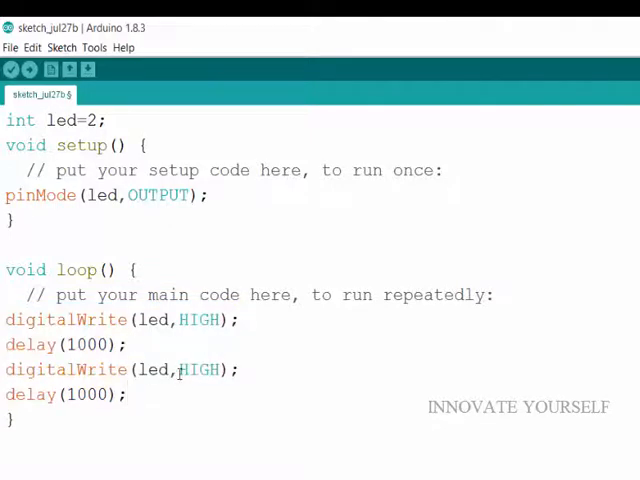
pyautogui.doubleClick(200, 368)
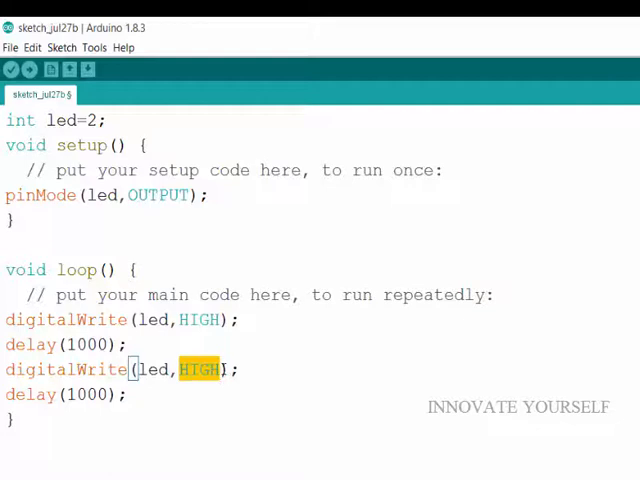
pyautogui.write('LOW')
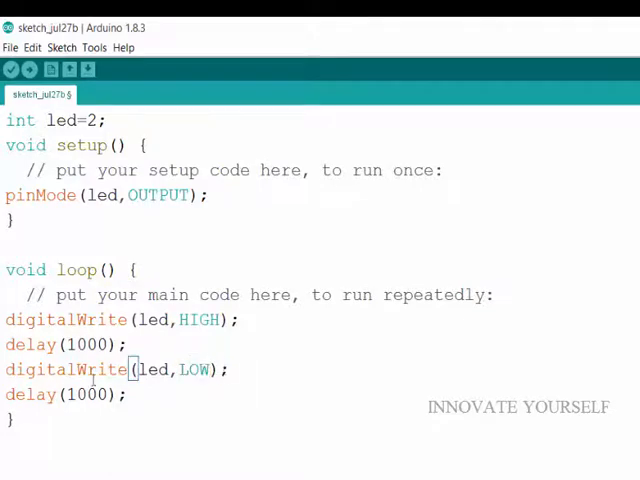
pyautogui.moveTo(4, 320); pyautogui.dragTo(124, 394)
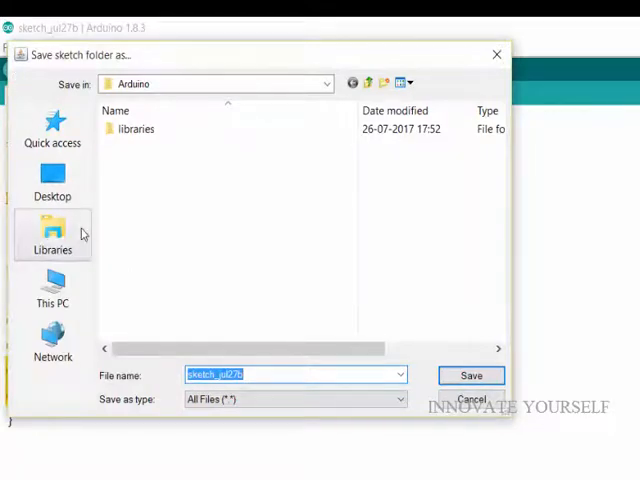
pyautogui.moveTo(52, 190)
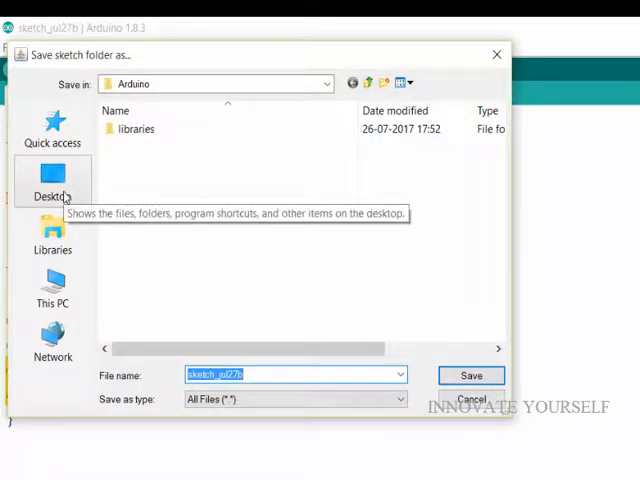
# - Save the sketch to the Desktop under the name led
pyautogui.click(52, 184)
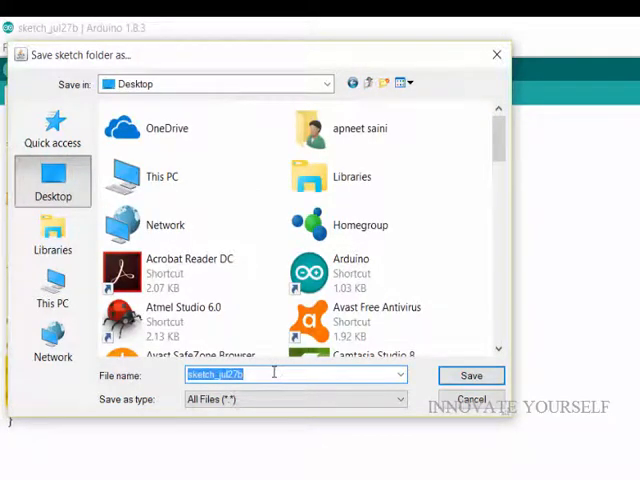
pyautogui.write('led')
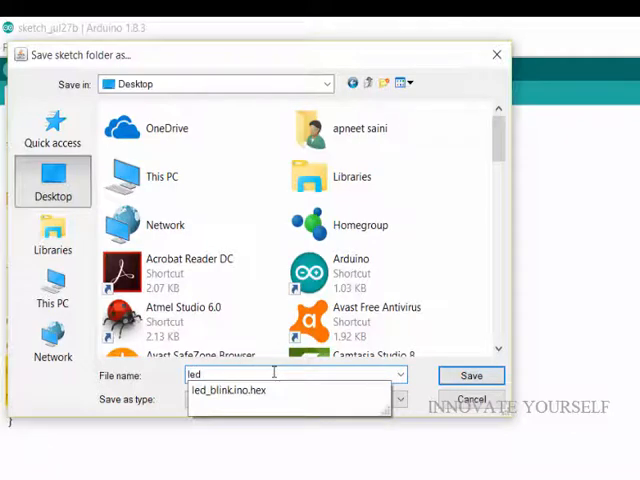
pyautogui.click(470, 376)
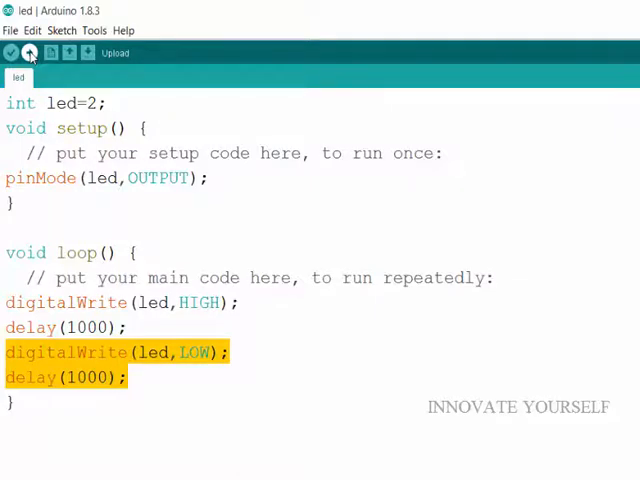
# - Confirm the board is Arduino/Genuino Uno and select COM6 as the port
pyautogui.click(94, 30)
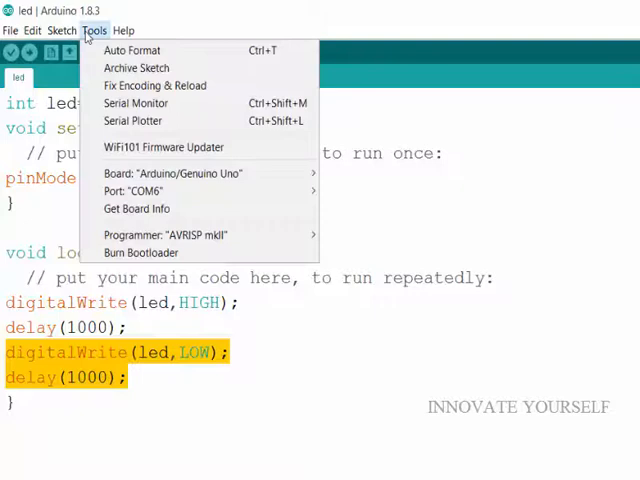
pyautogui.moveTo(136, 192)
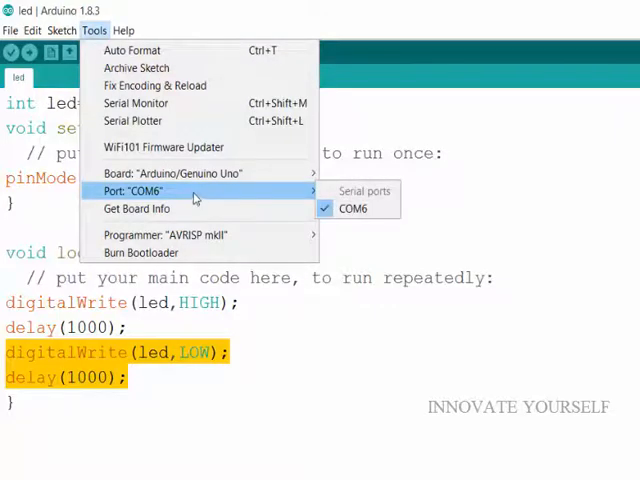
pyautogui.moveTo(352, 208)
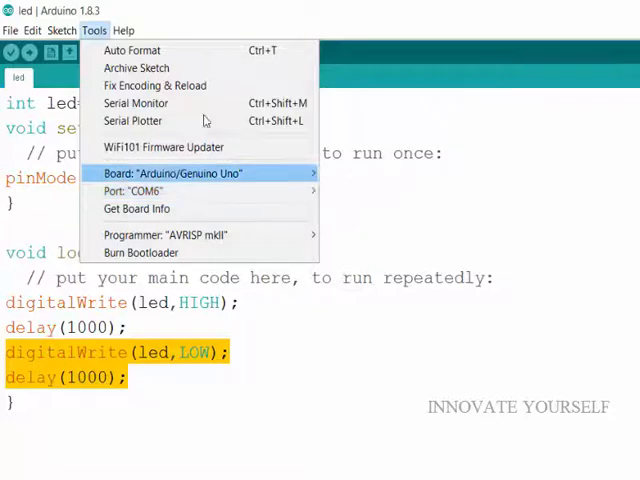
pyautogui.moveTo(136, 192)
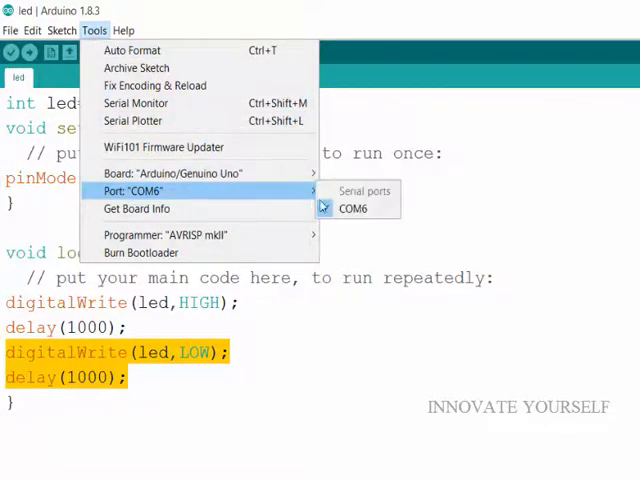
pyautogui.click(352, 208)
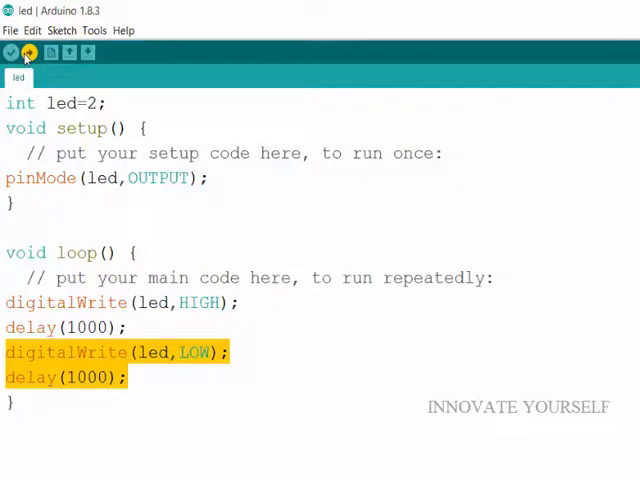
pyautogui.click(12, 52)
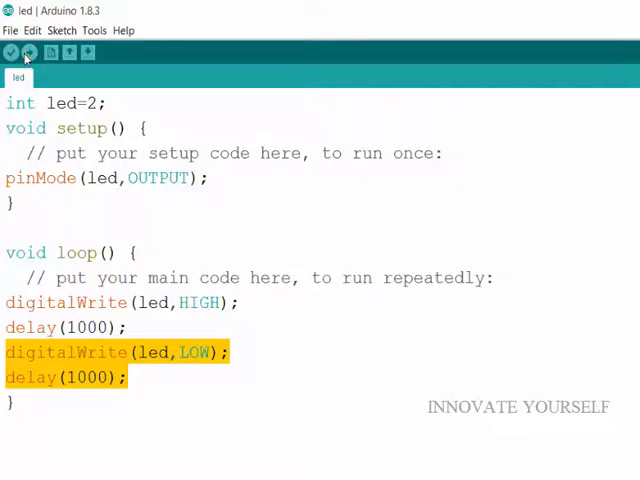